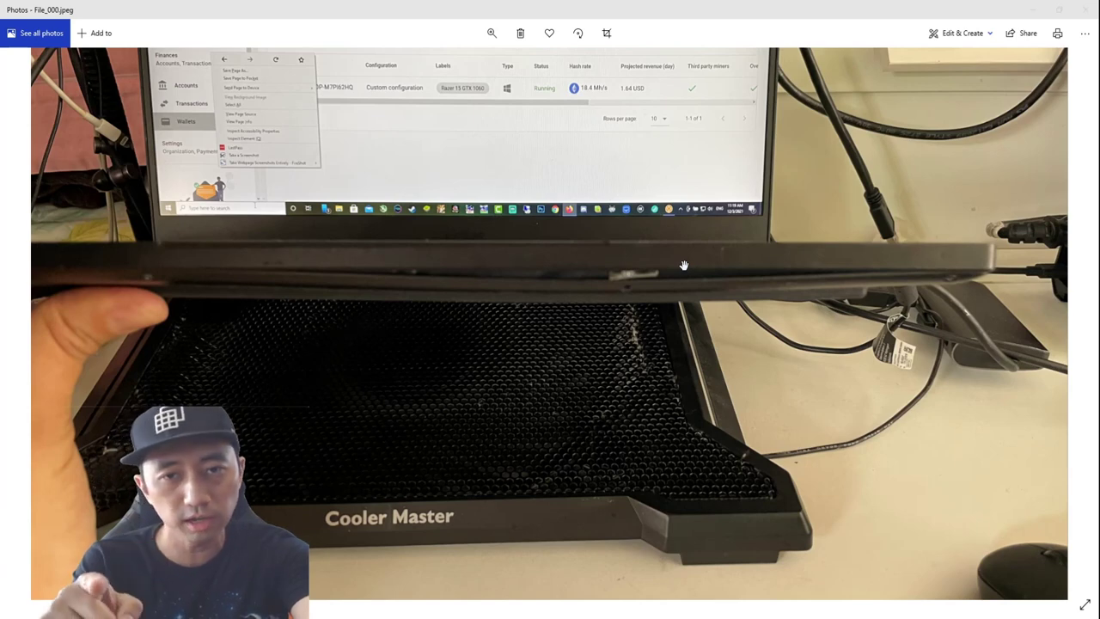
mouse_move(687, 271)
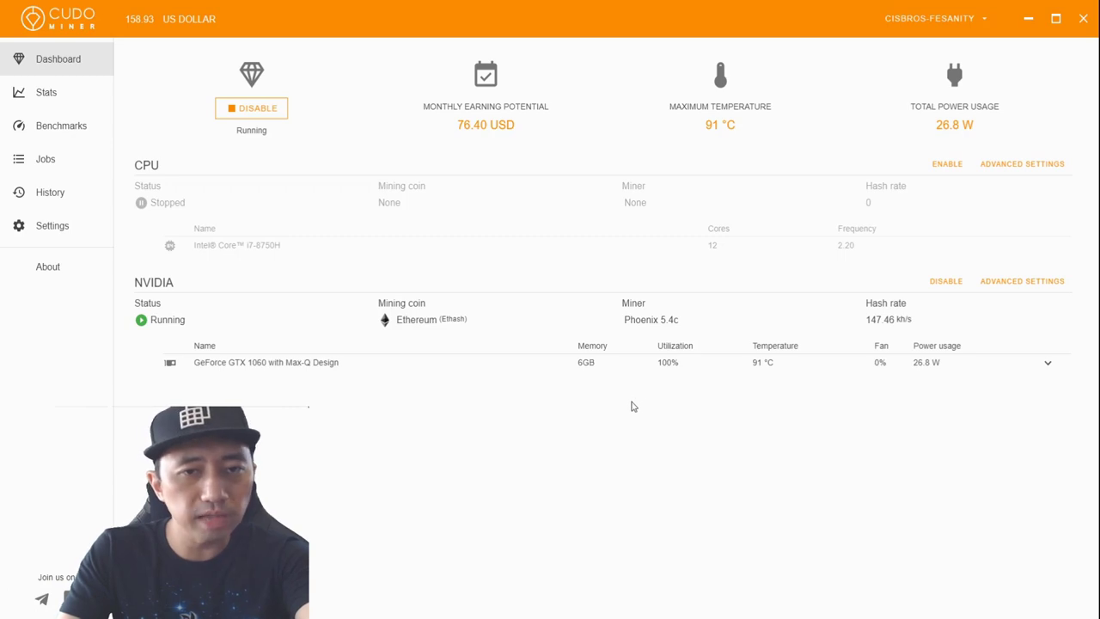
mouse_move(592, 418)
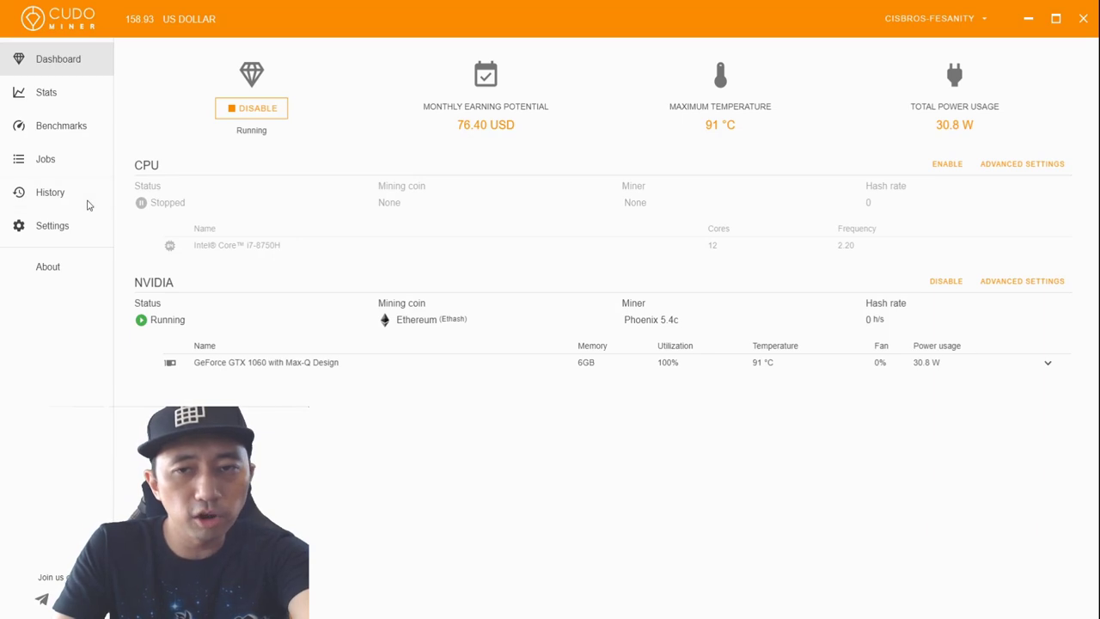
mouse_move(511, 252)
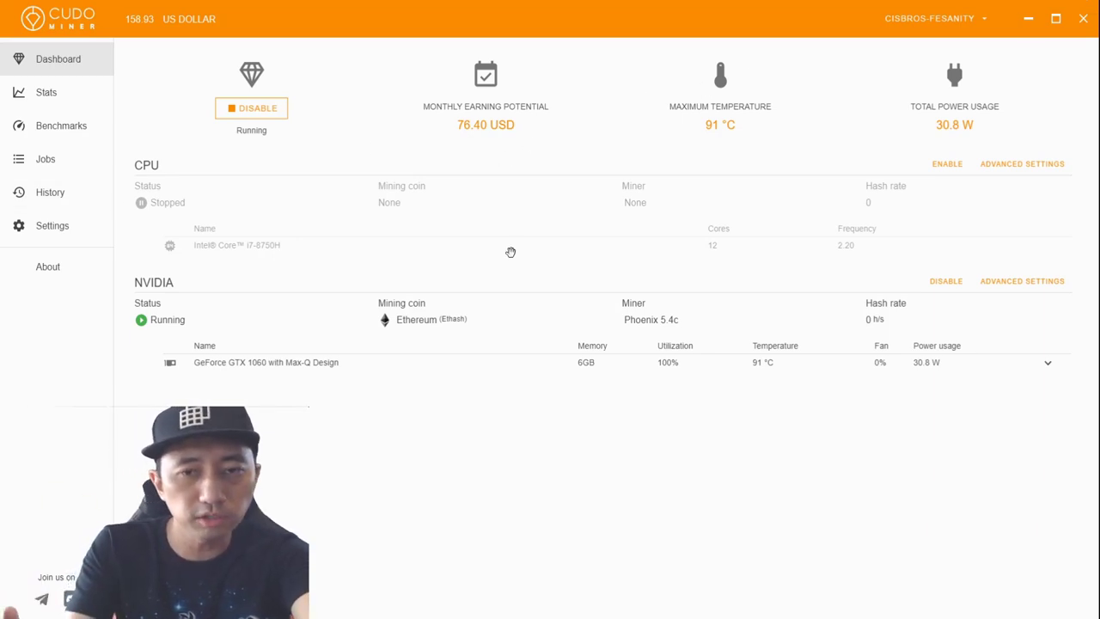
mouse_move(518, 252)
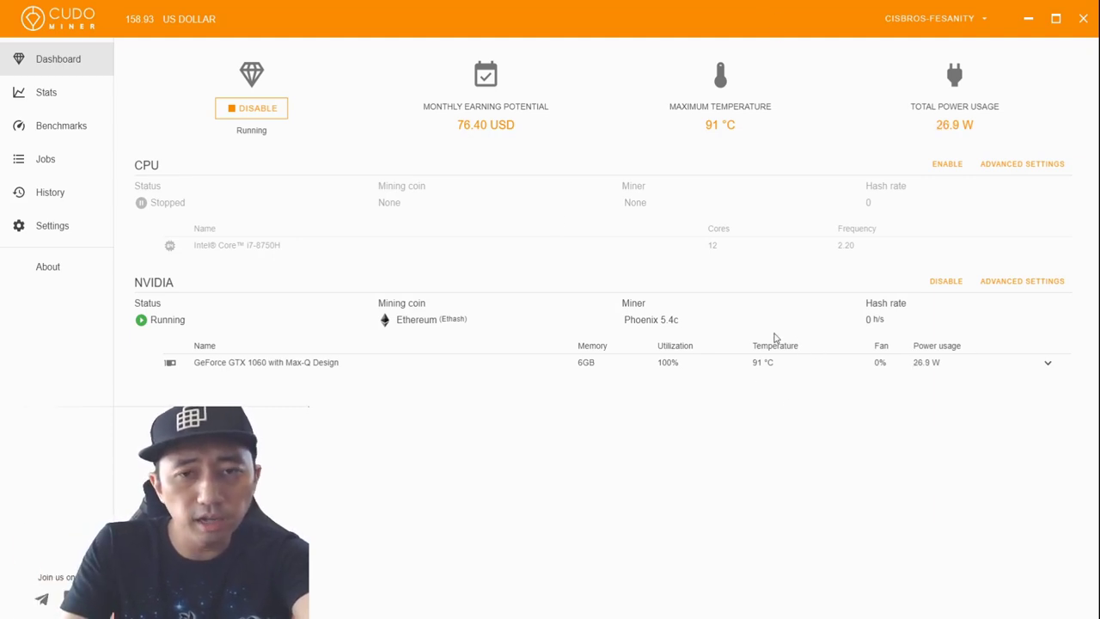
mouse_move(337, 238)
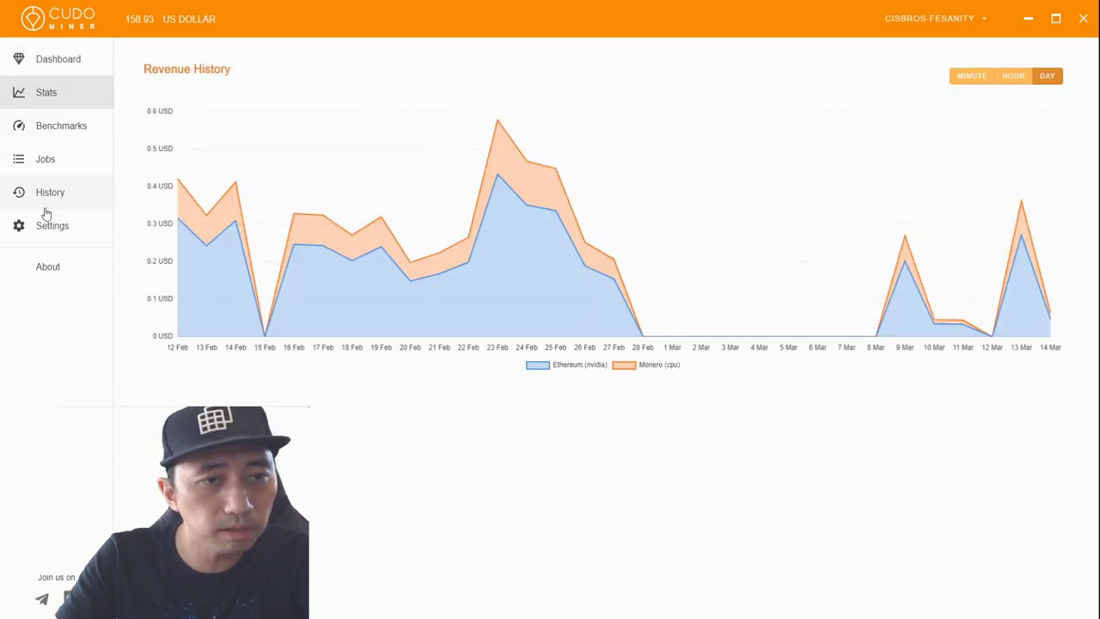
- Go through History and Dashboard to the Benchmarks table of architectures, coins and revenue
click(50, 192)
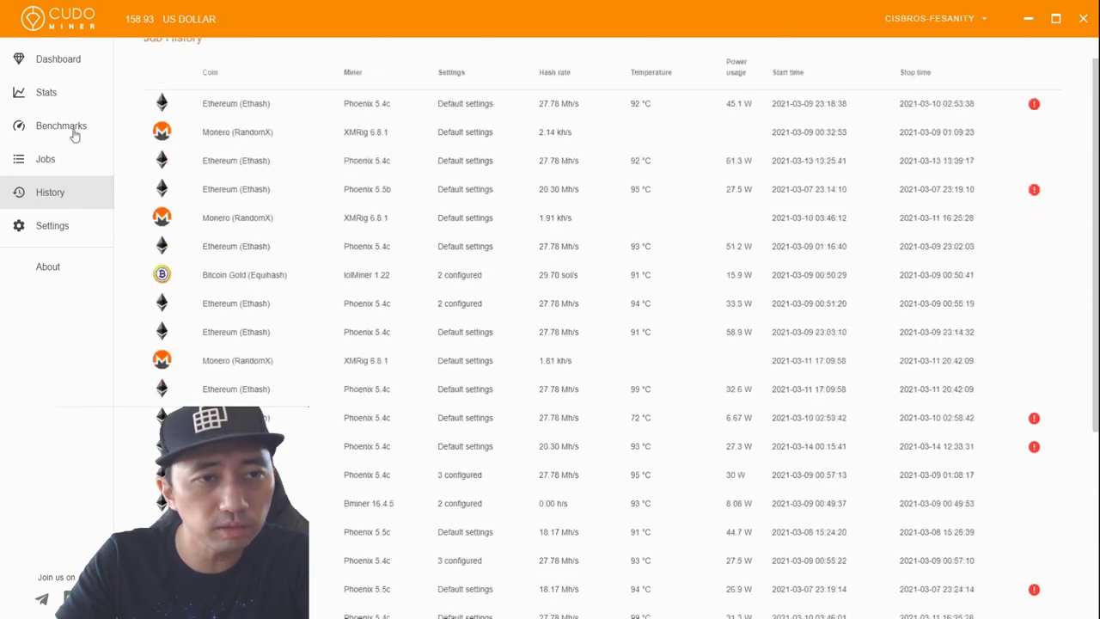
click(57, 58)
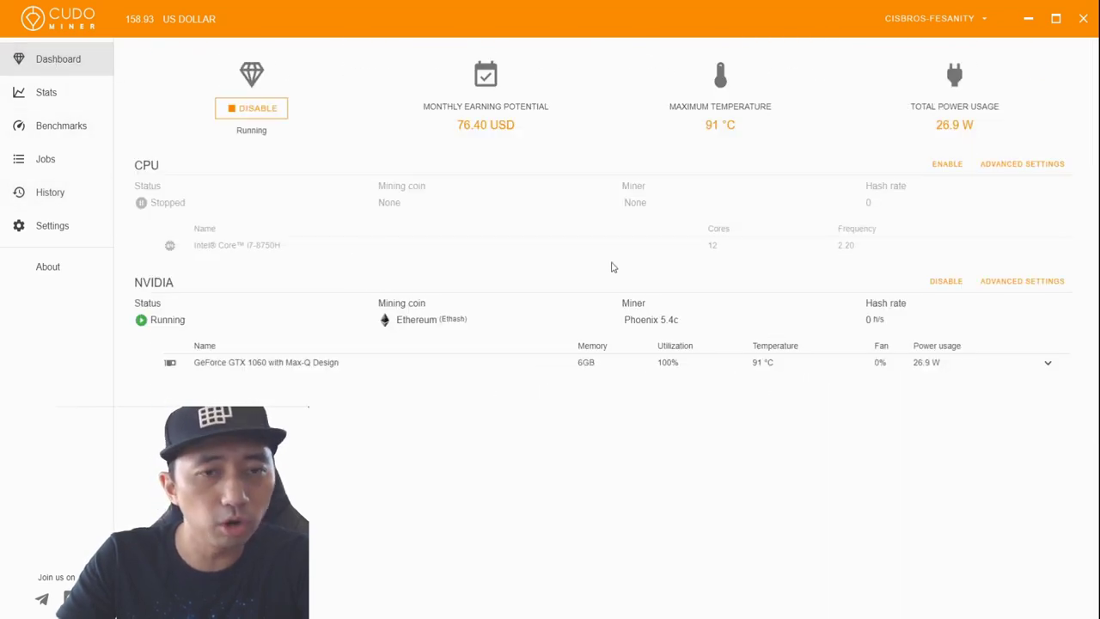
mouse_move(320, 223)
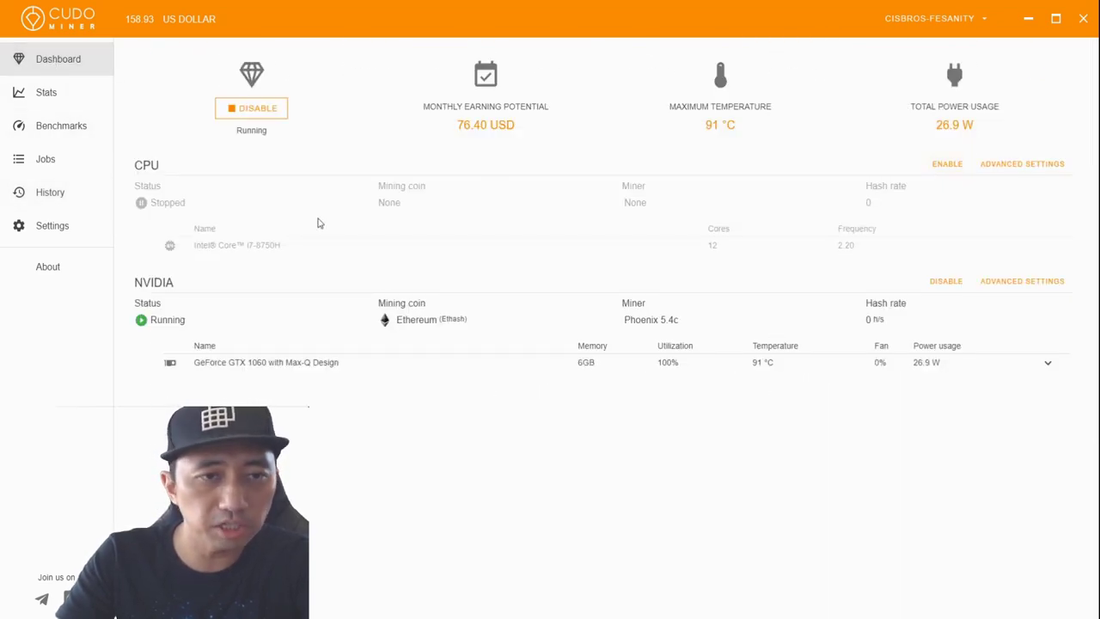
mouse_move(797, 259)
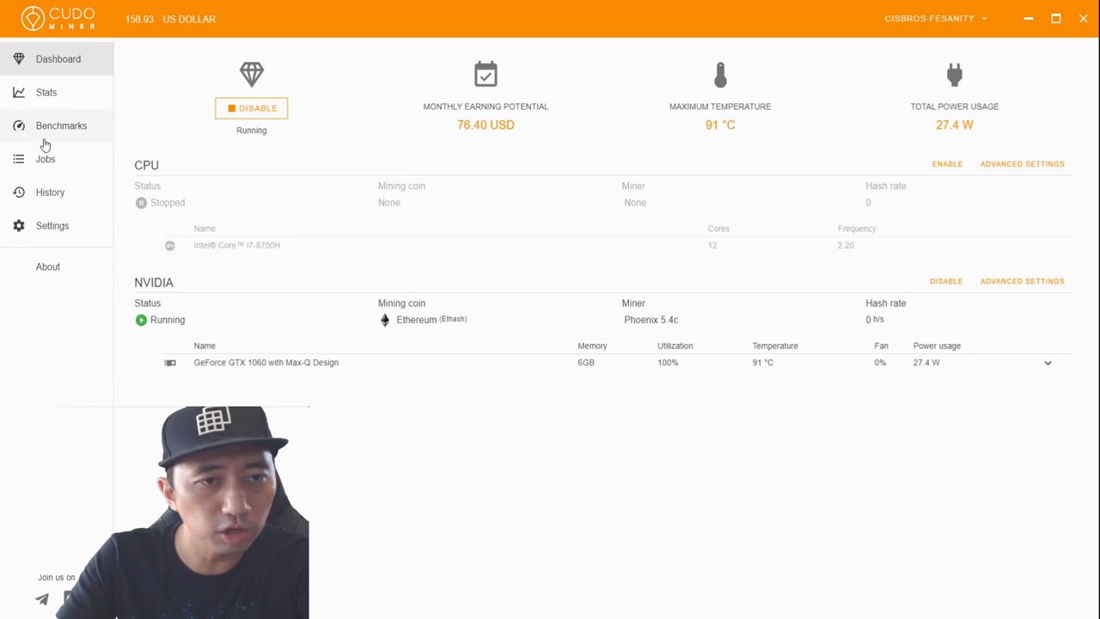
click(61, 125)
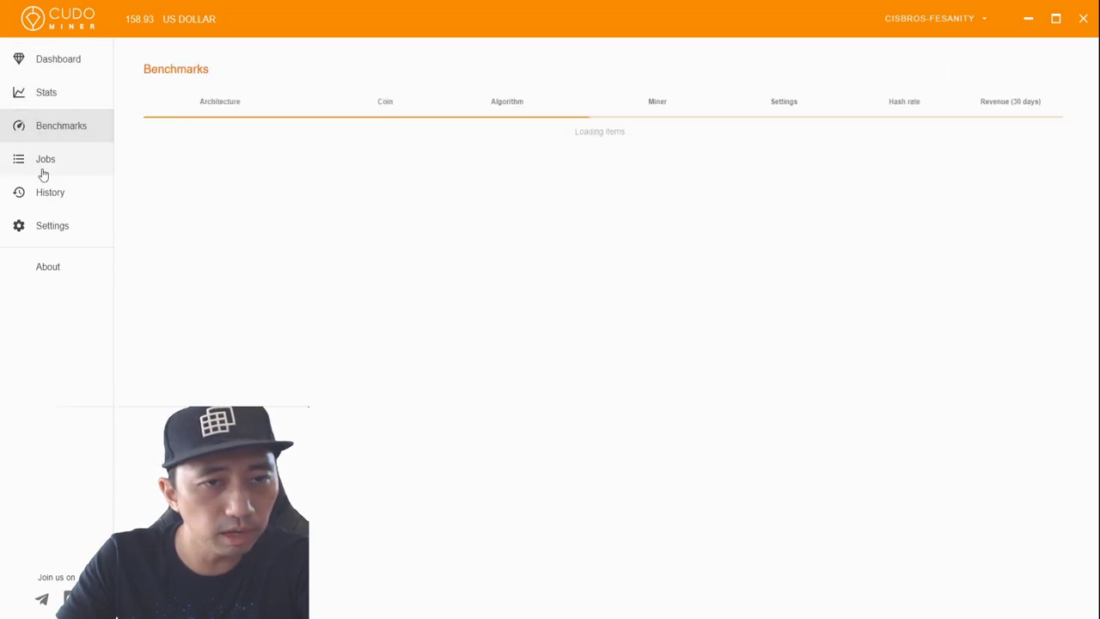
- Scroll through the miner Settings page toward NVIDIA Algorithm Settings
click(51, 225)
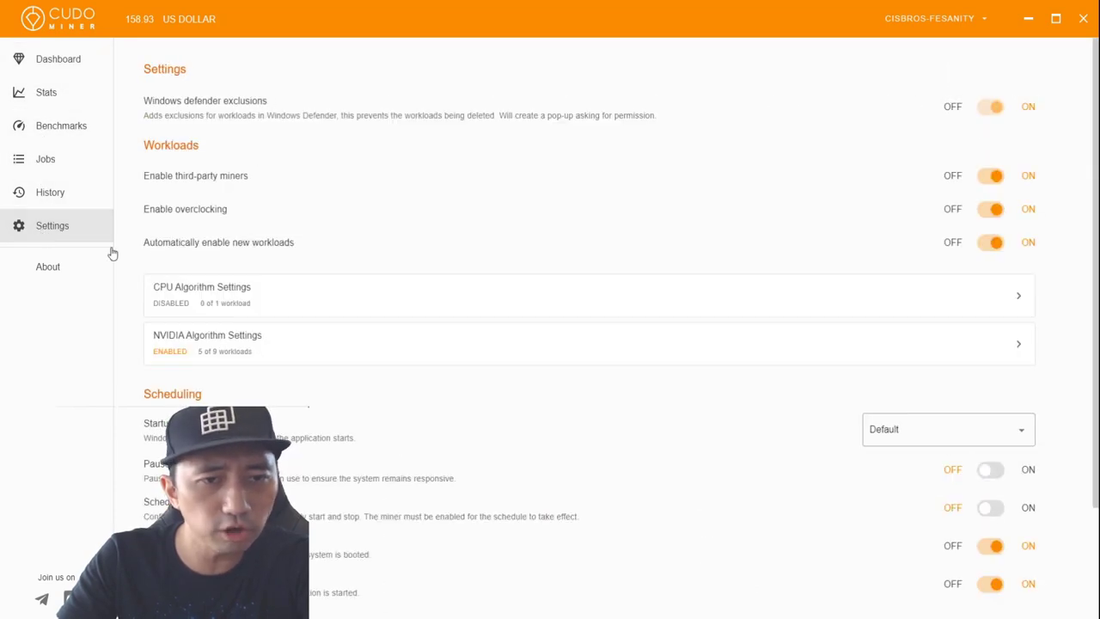
scroll(down, 3)
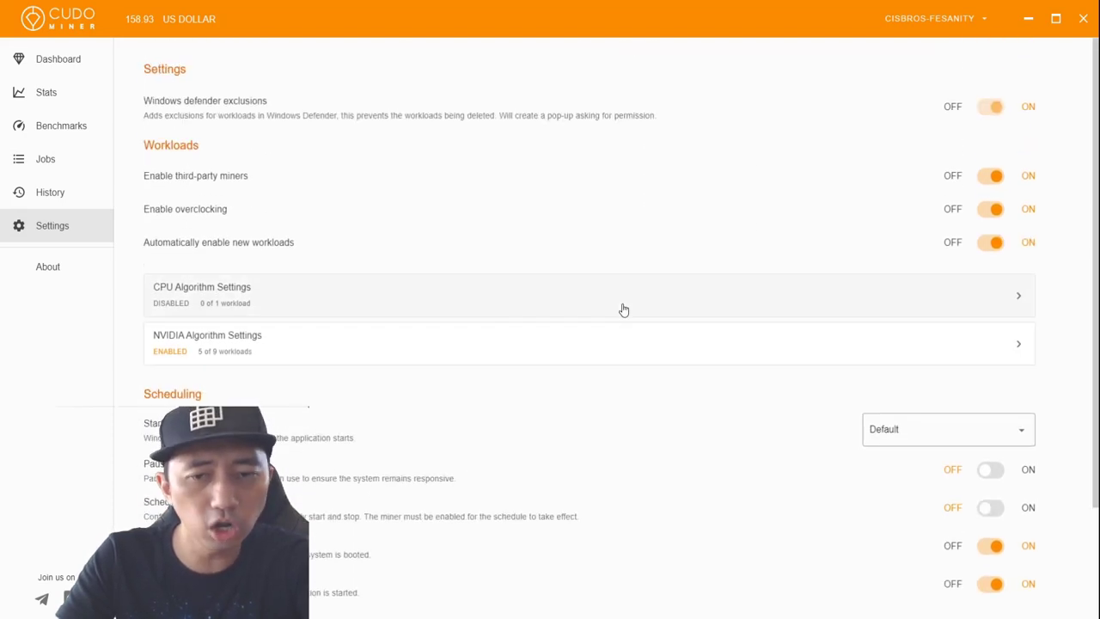
scroll(down, 3)
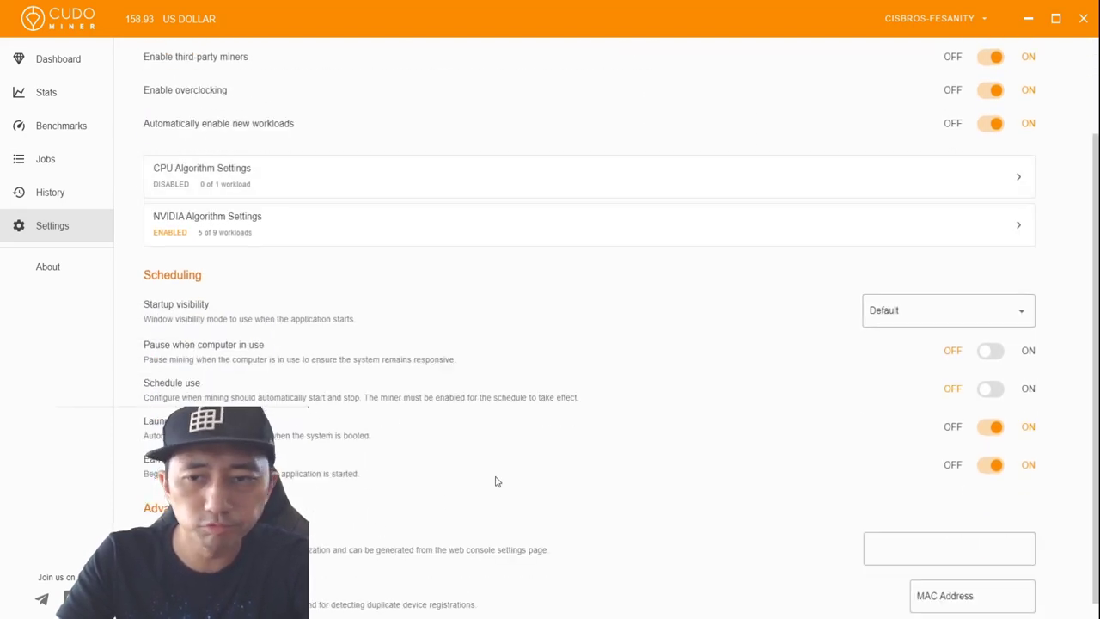
mouse_move(366, 318)
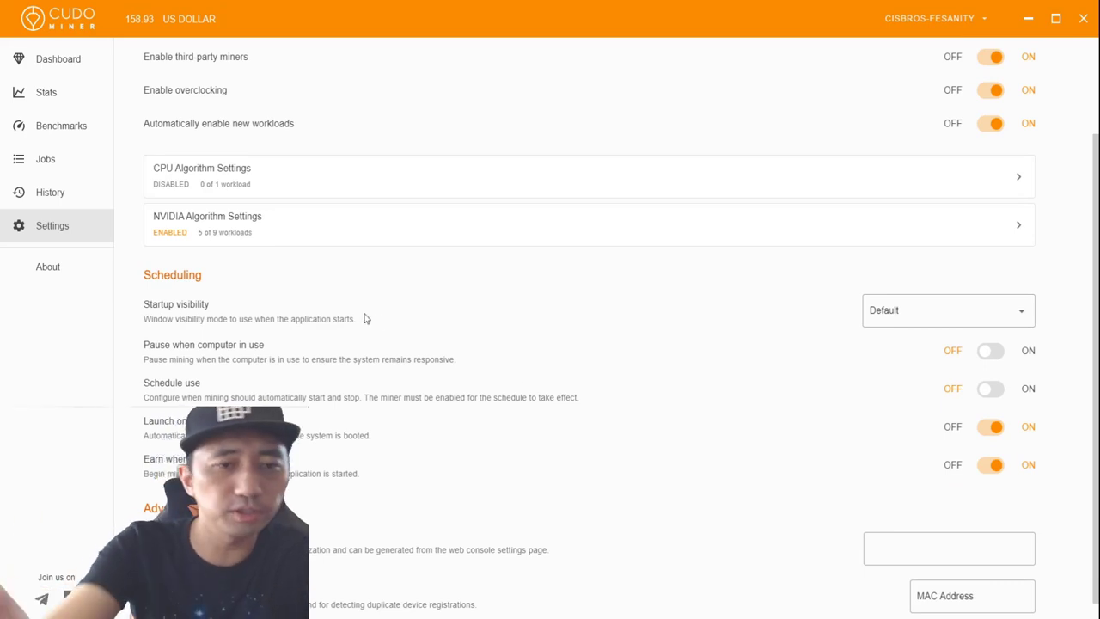
mouse_move(407, 343)
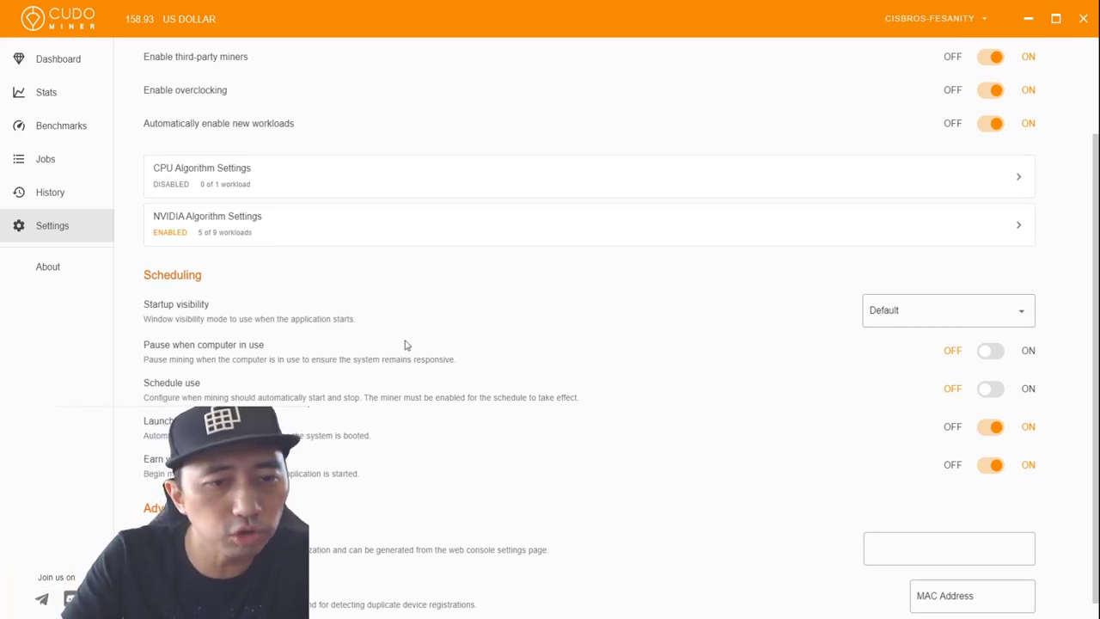
scroll(down, 3)
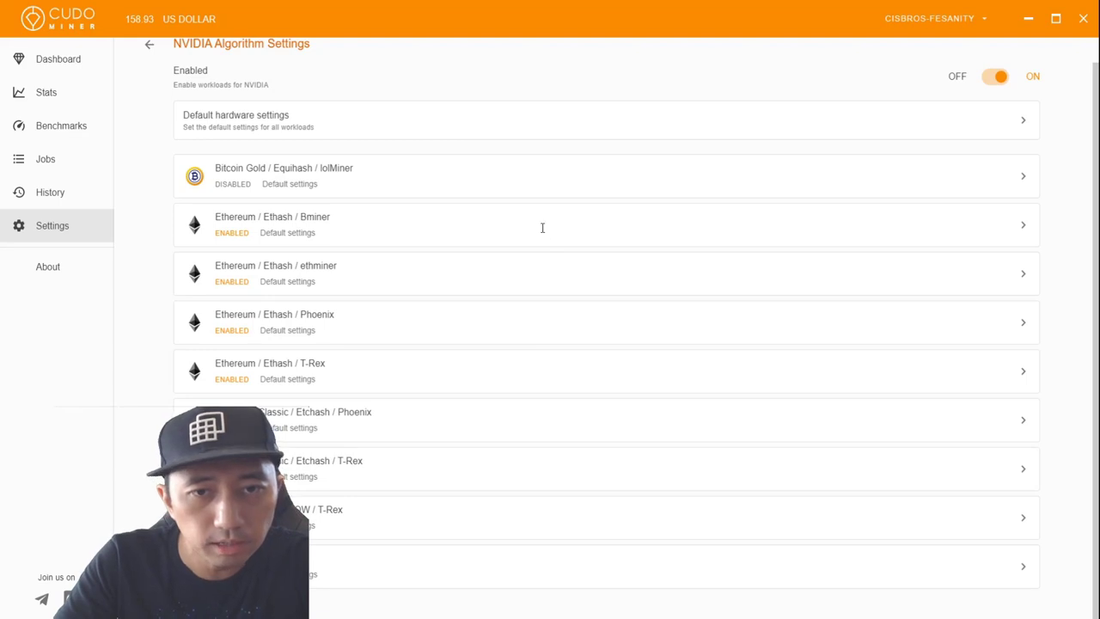
mouse_move(559, 304)
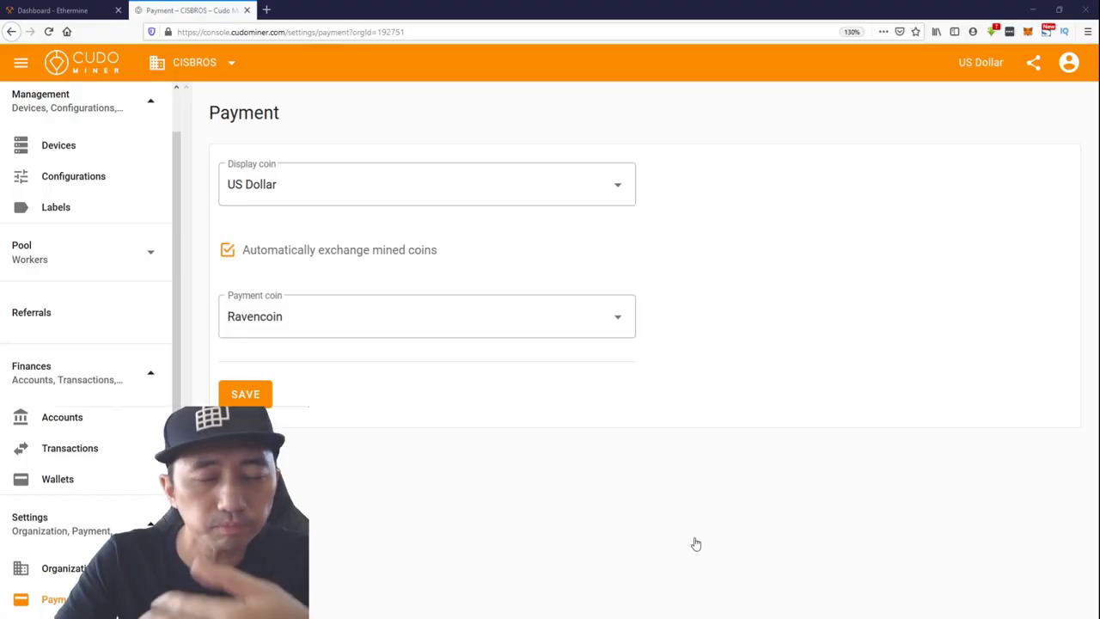
mouse_move(533, 220)
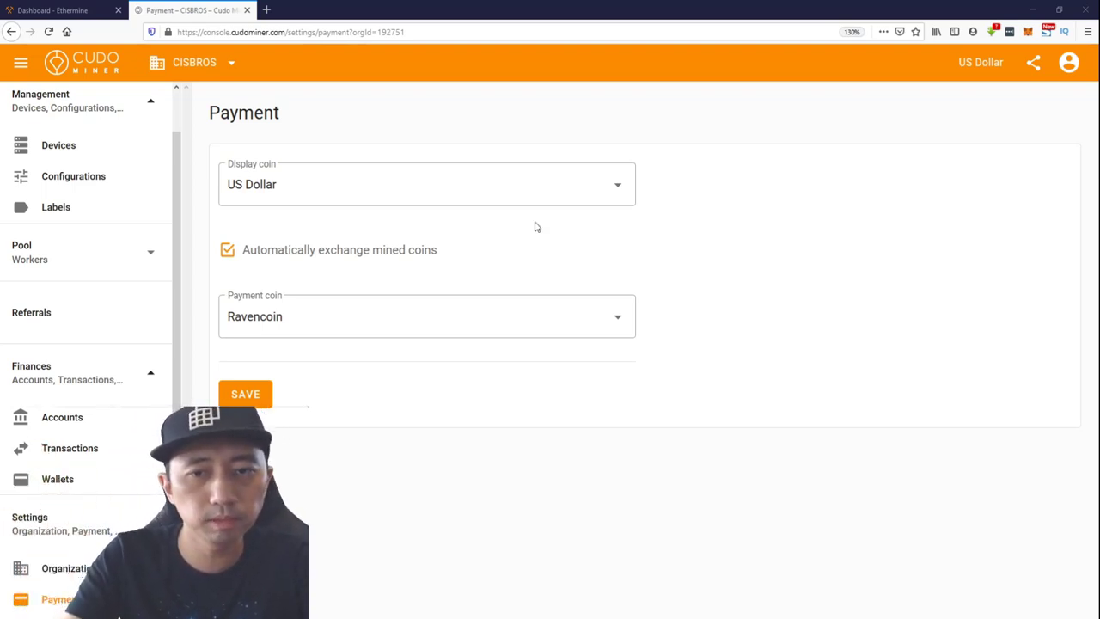
mouse_move(409, 355)
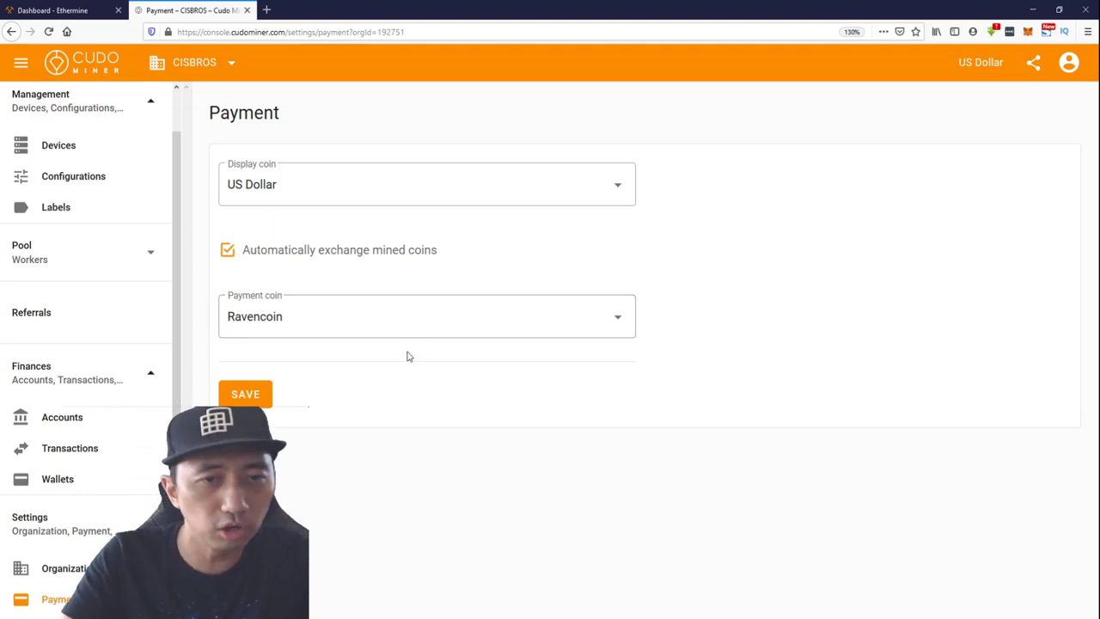
mouse_move(769, 288)
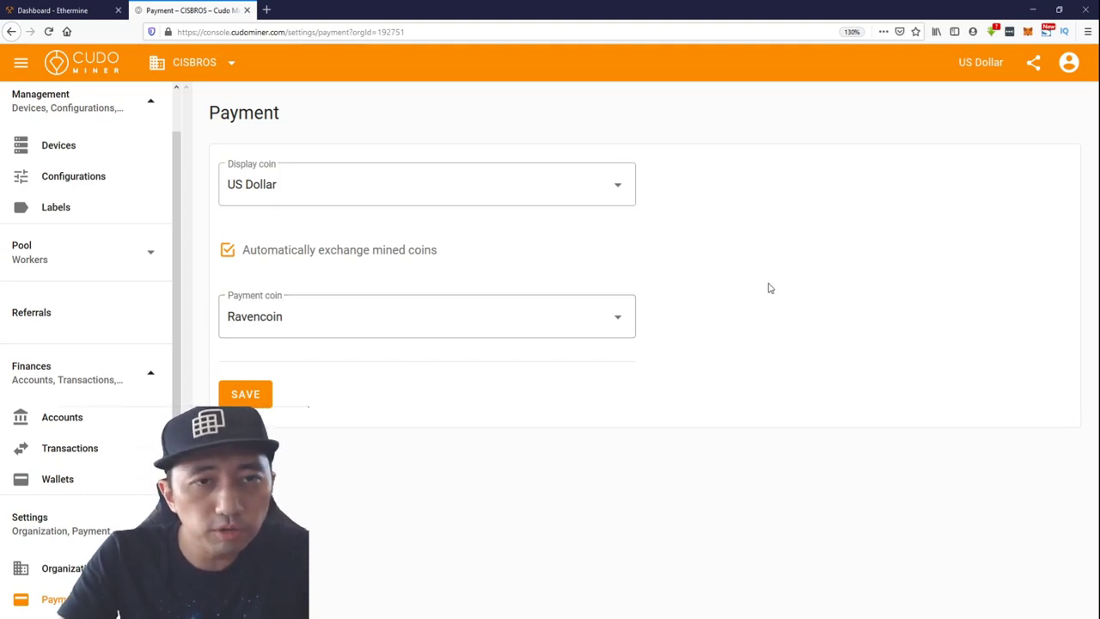
mouse_move(696, 256)
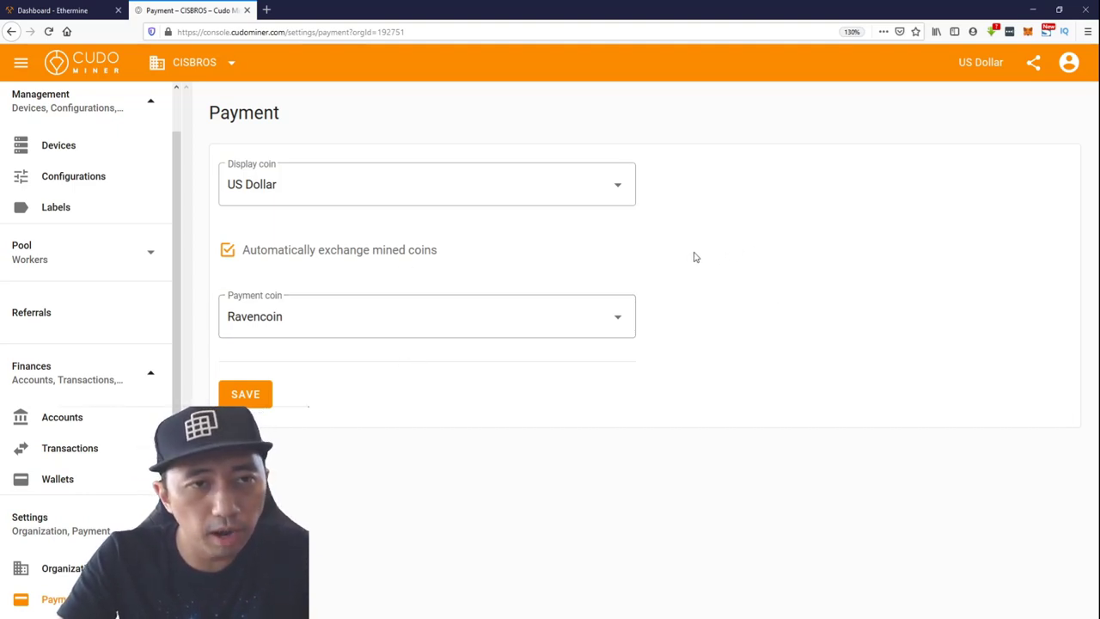
mouse_move(457, 316)
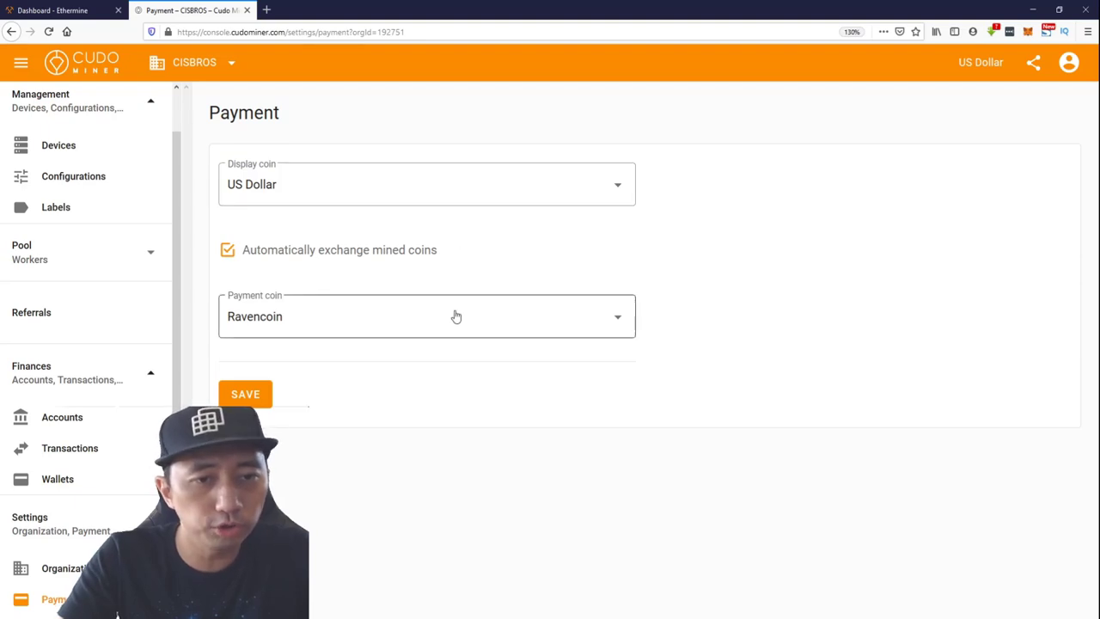
- Show the payment coin choices: Bitcoin, Ethereum, Monero, Ravencoin
click(456, 316)
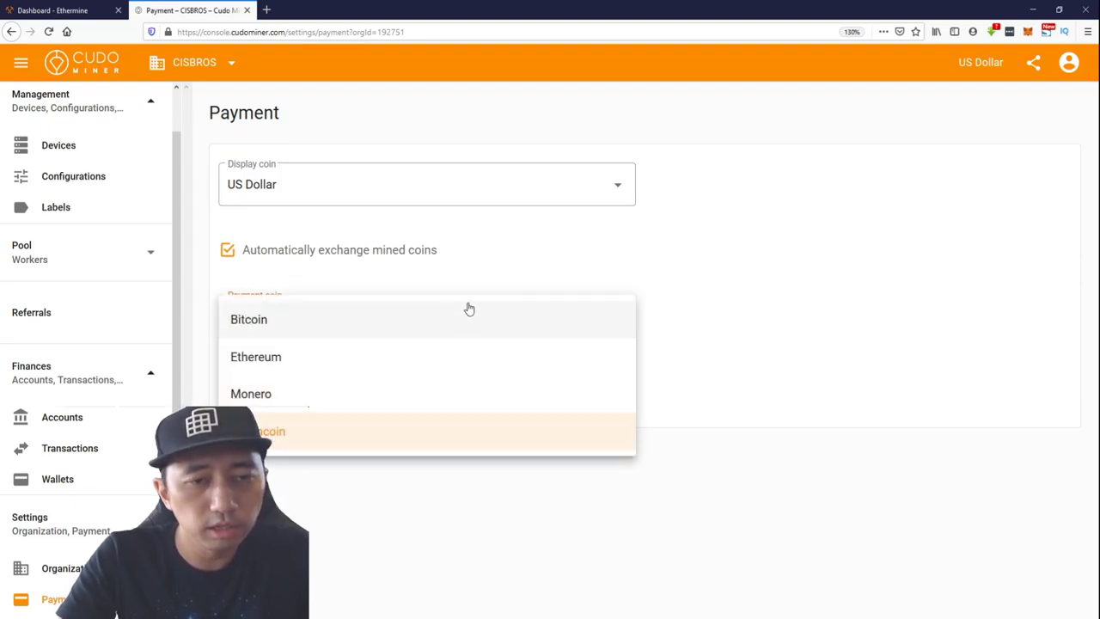
mouse_move(401, 317)
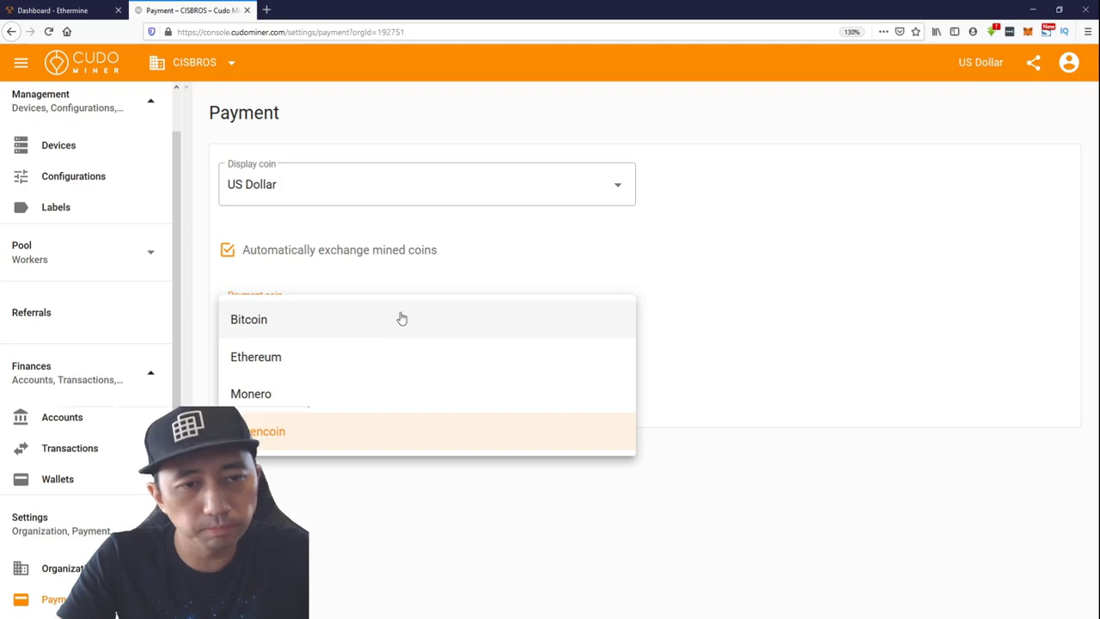
mouse_move(336, 468)
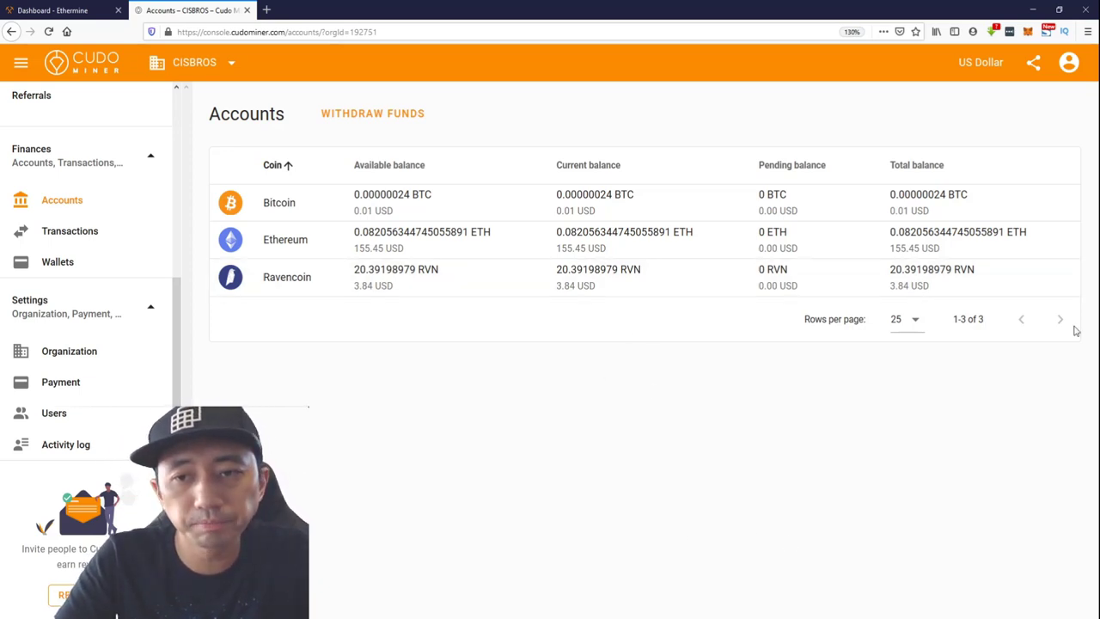
- Set the Accounts balances table to 100 rows per page
click(903, 318)
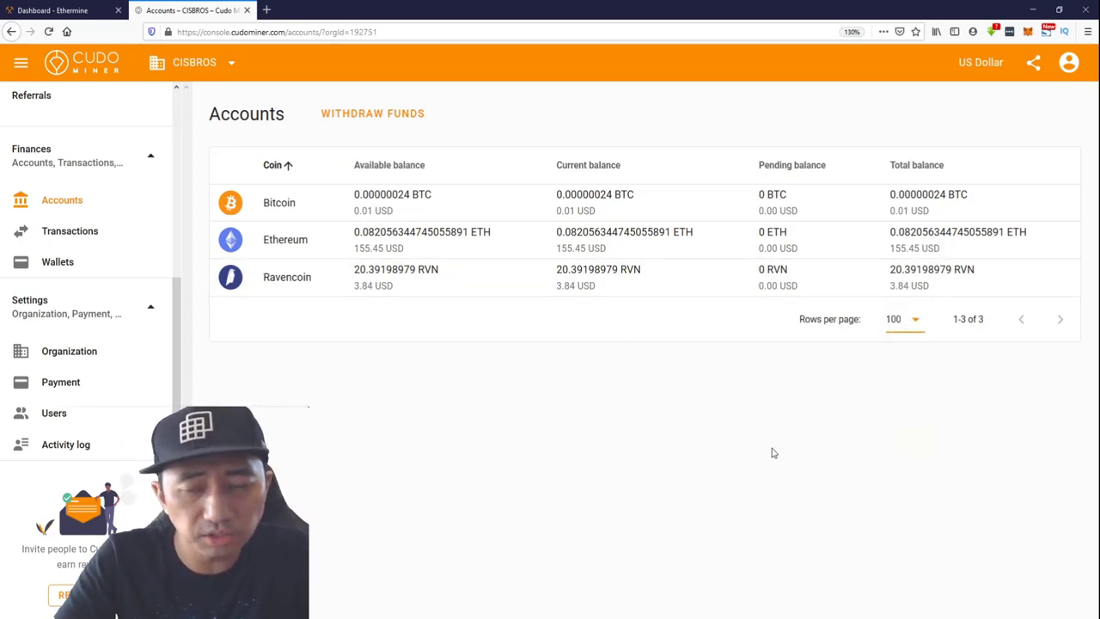
mouse_move(621, 395)
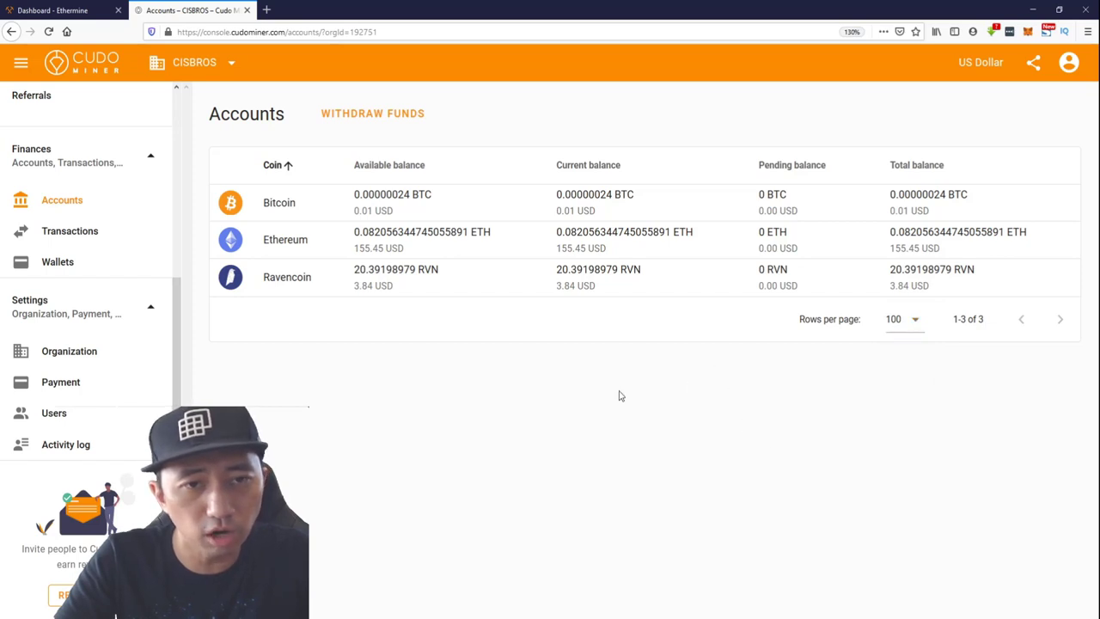
mouse_move(461, 204)
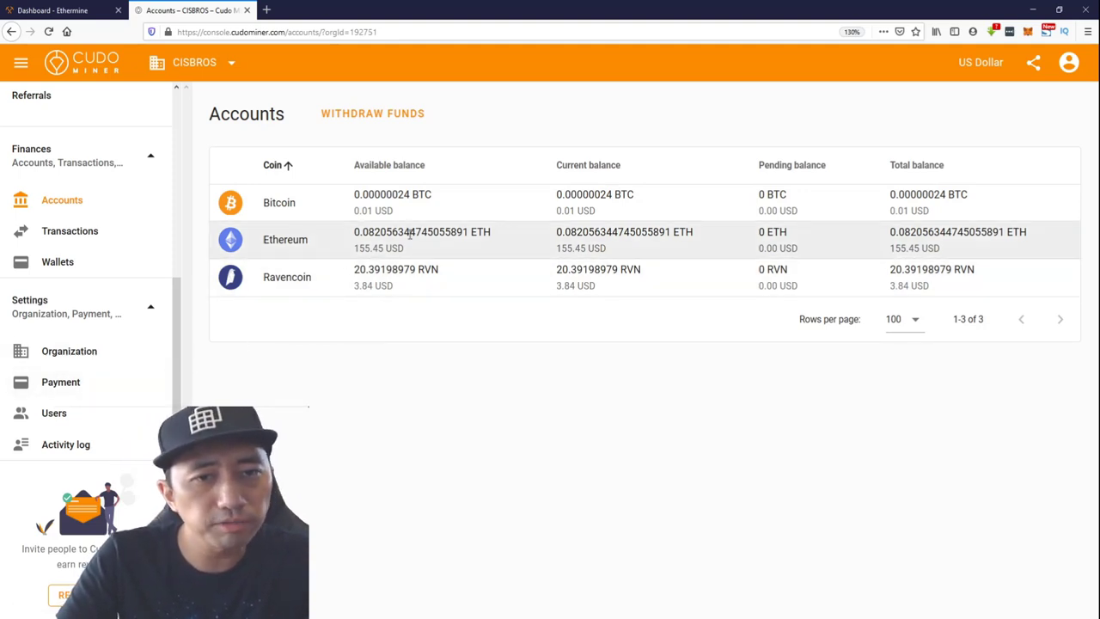
mouse_move(398, 277)
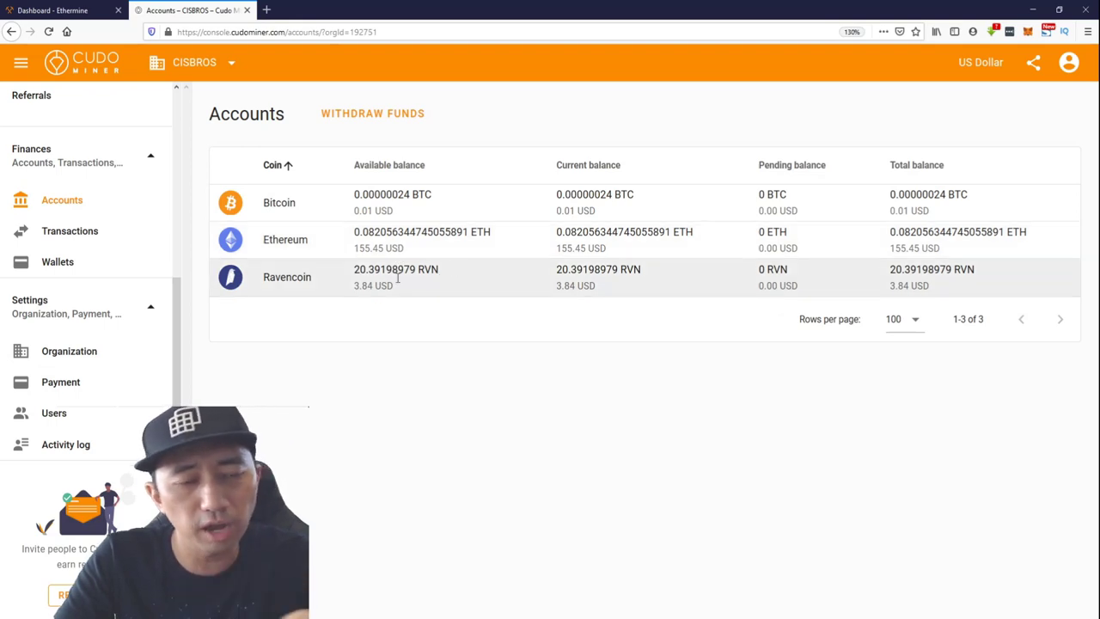
mouse_move(622, 296)
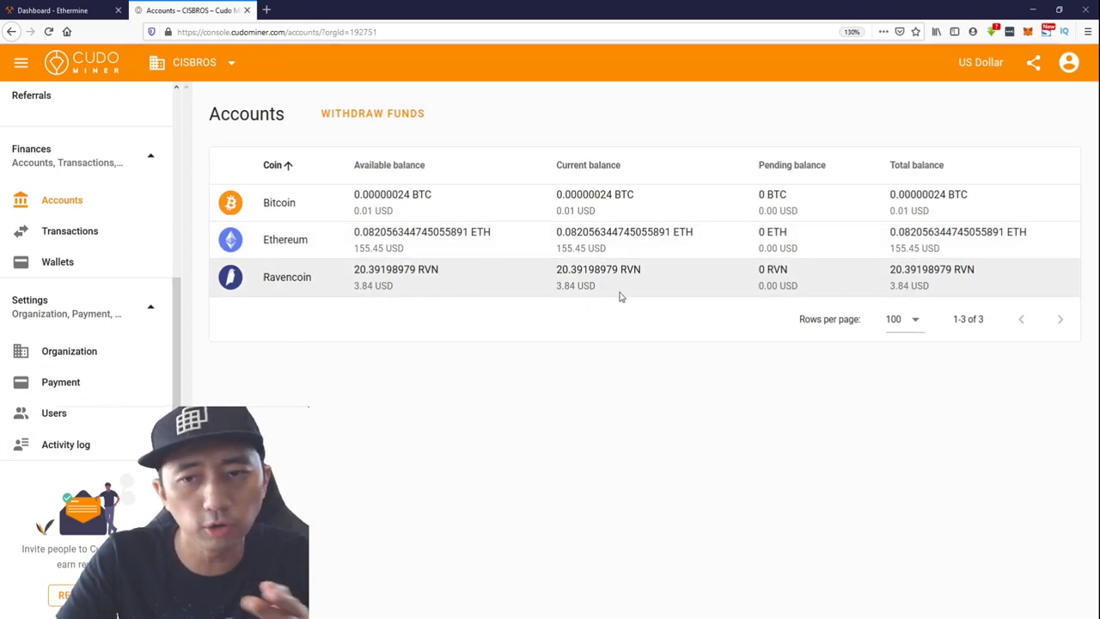
mouse_move(60, 382)
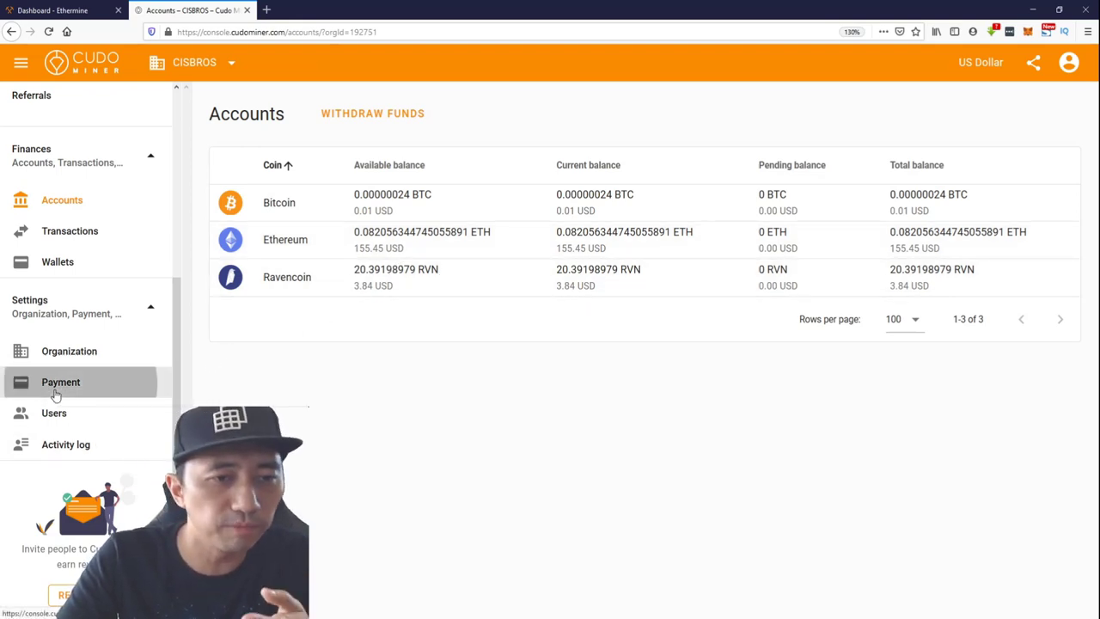
- Visit Payment settings, then list the 64 mining revenue transactions
click(61, 381)
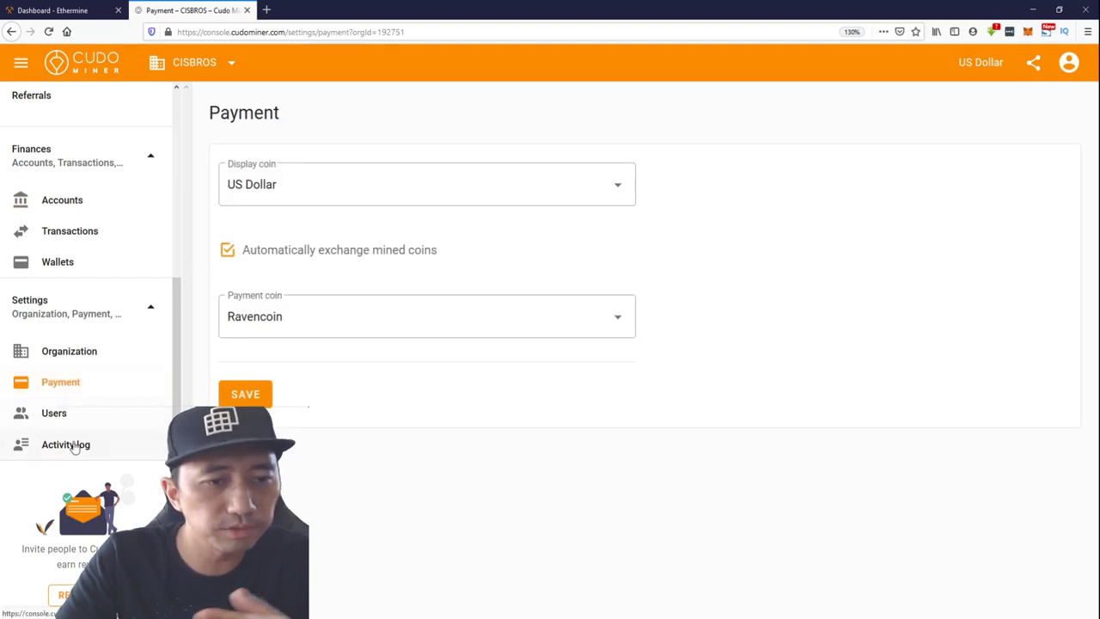
click(65, 444)
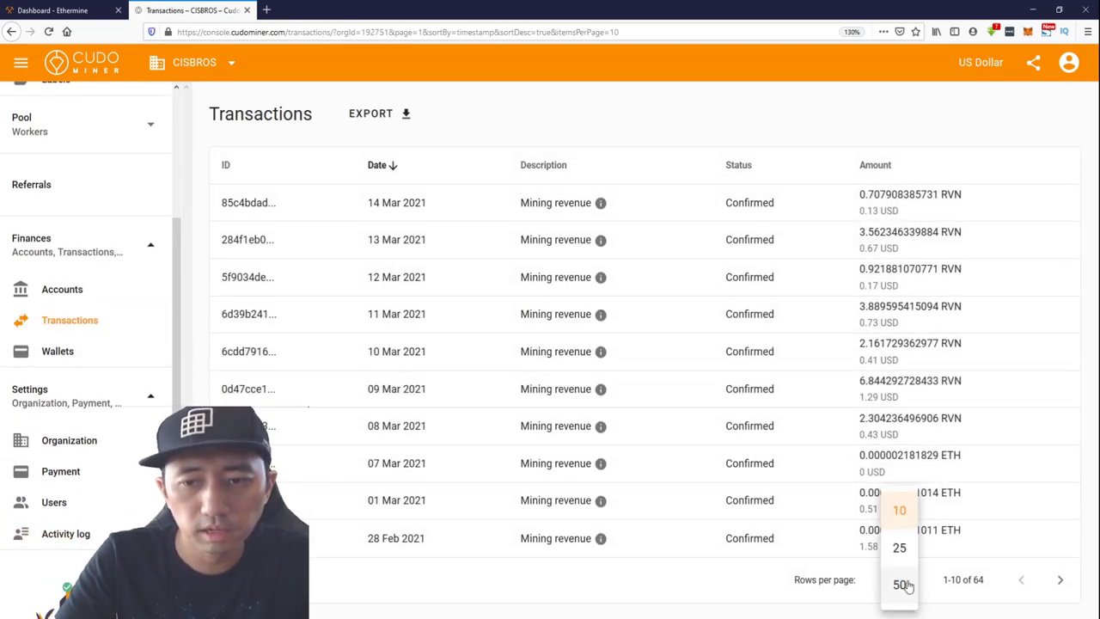
- Show 50 transactions per page and scroll through the first page
click(901, 581)
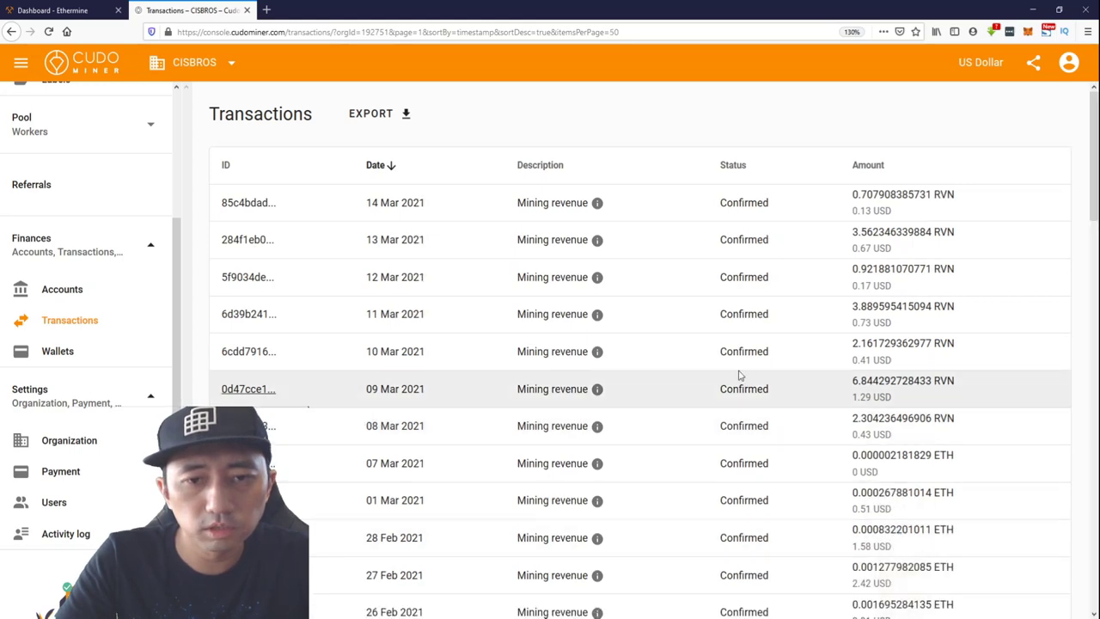
scroll(down, 3)
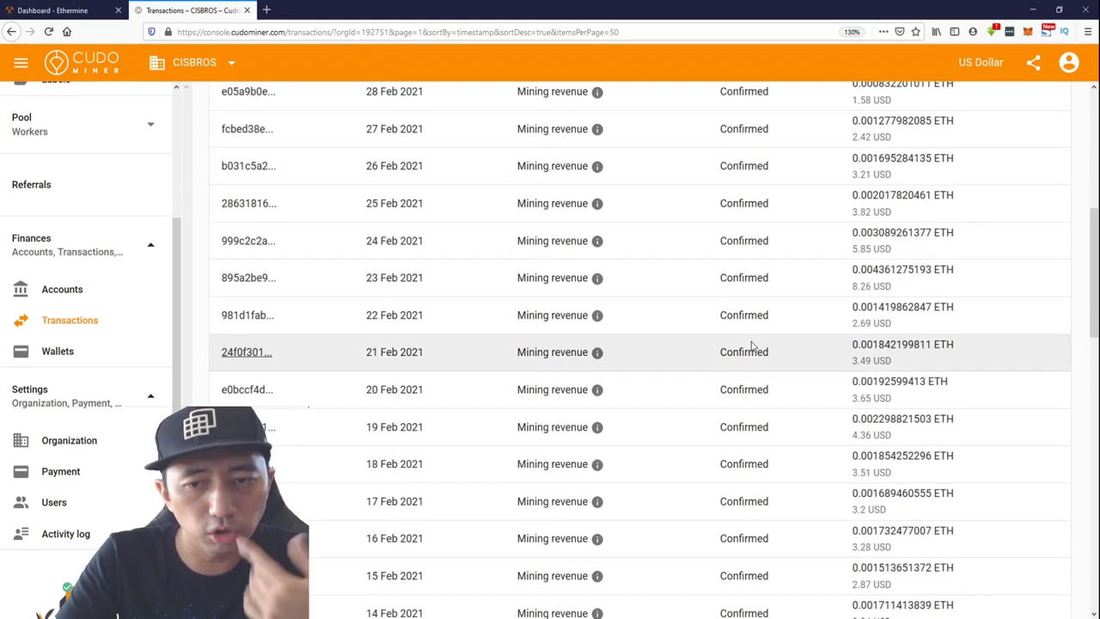
scroll(down, 3)
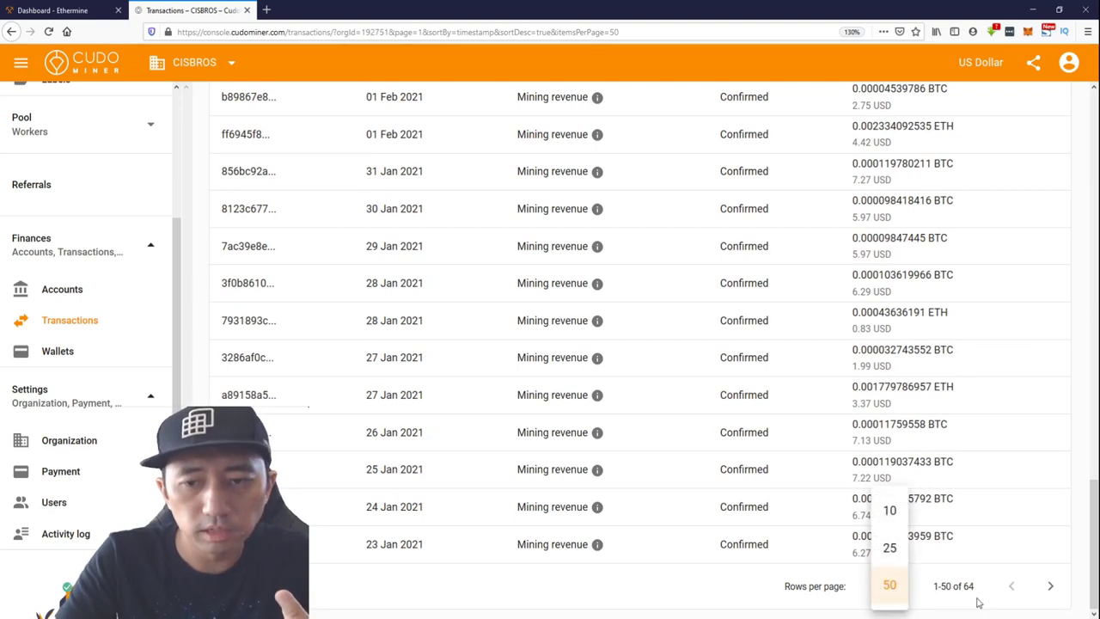
- Page to the older transactions, reaching the 10 Jan 2021 sign-up bonus
click(1049, 587)
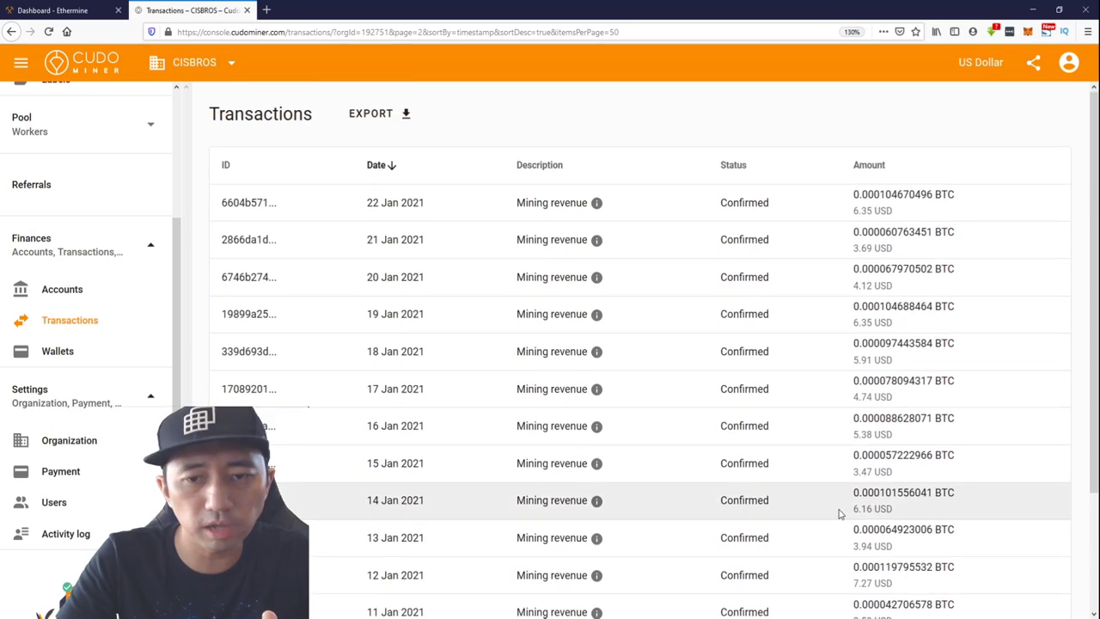
scroll(down, 3)
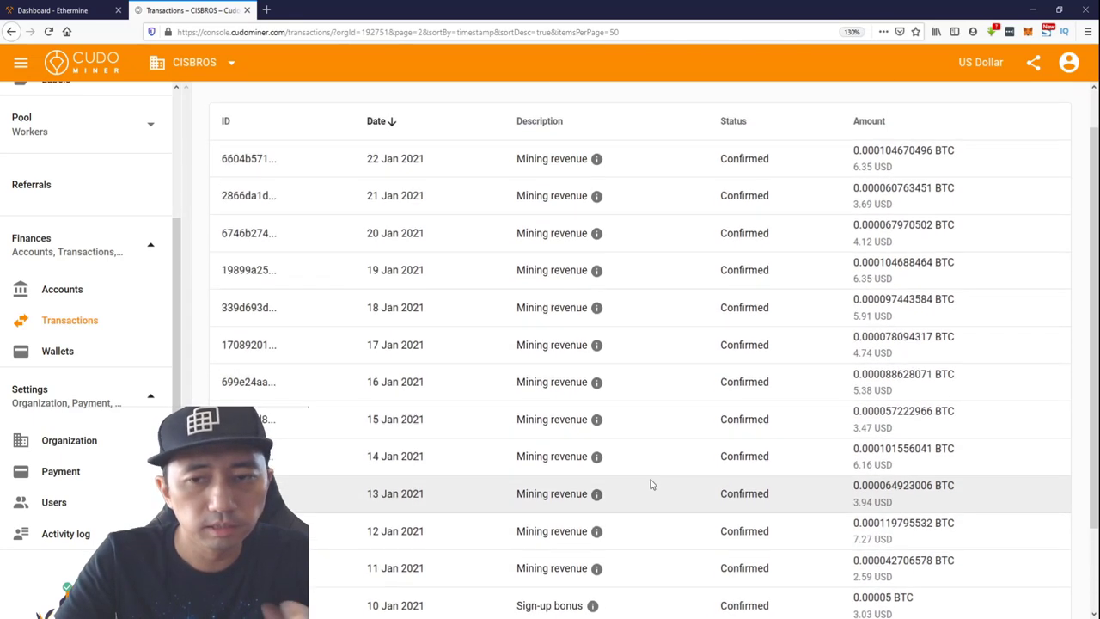
scroll(down, 3)
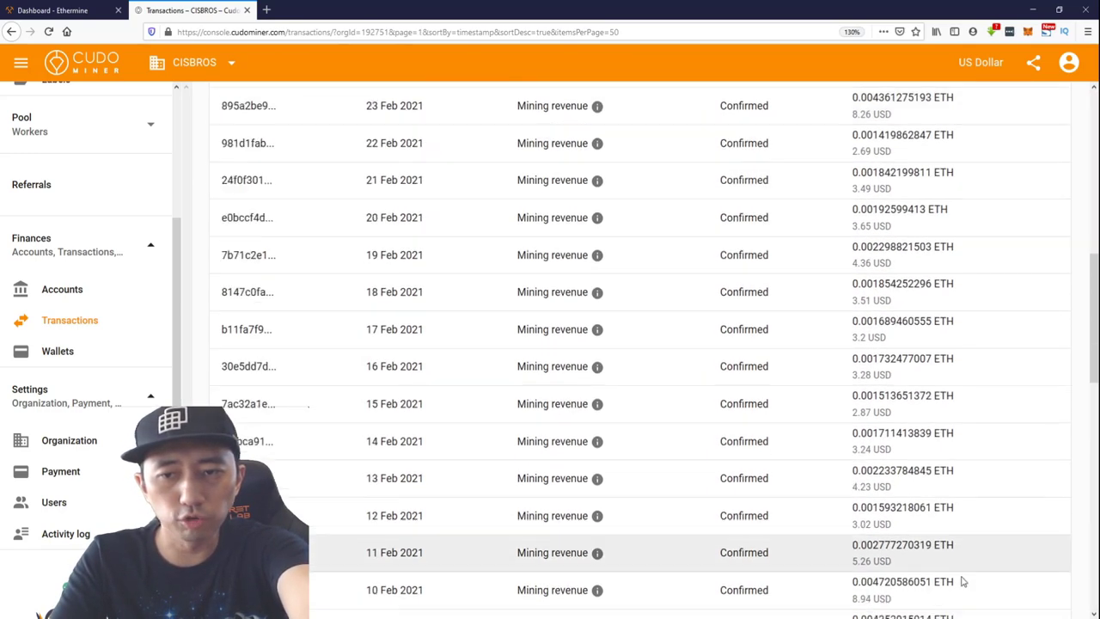
scroll(down, 3)
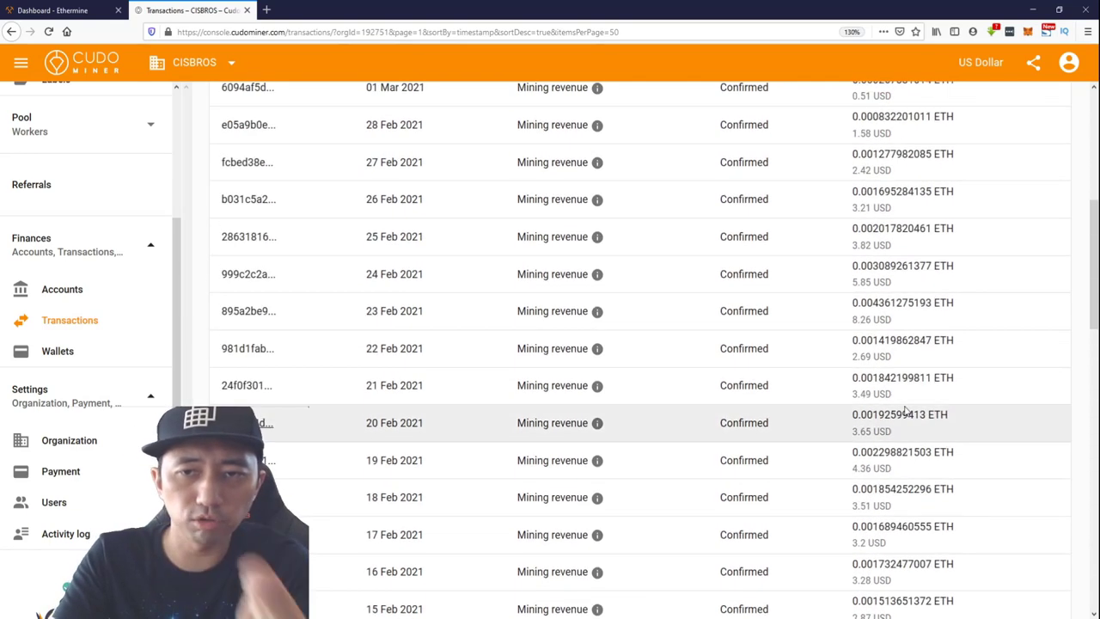
scroll(up, 3)
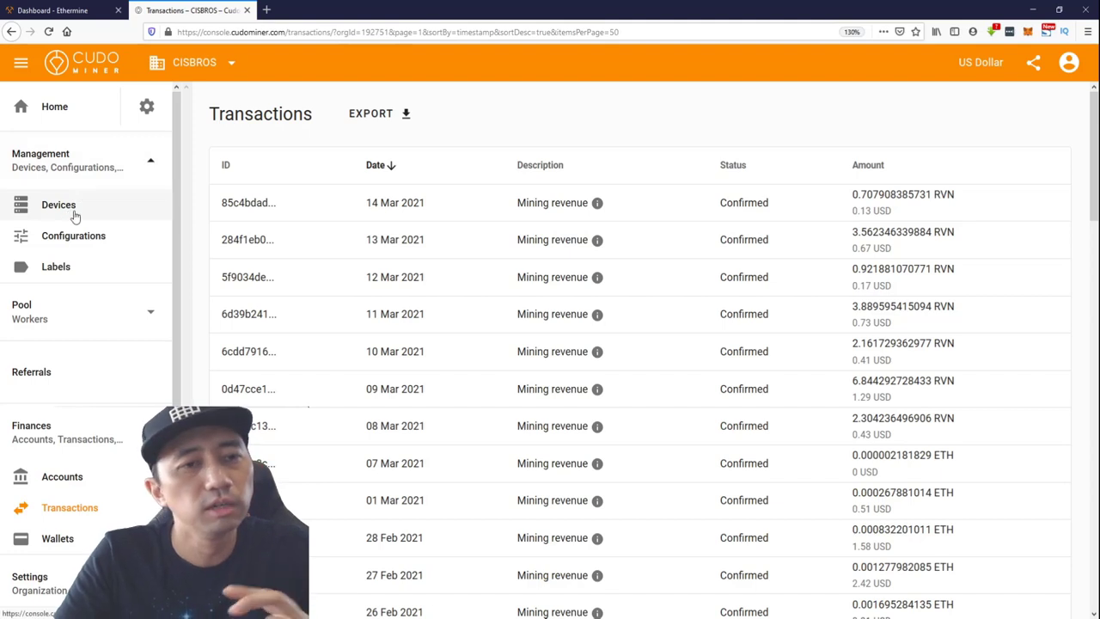
- Return to the Home dashboard showing the 159.06 USD balance
click(54, 105)
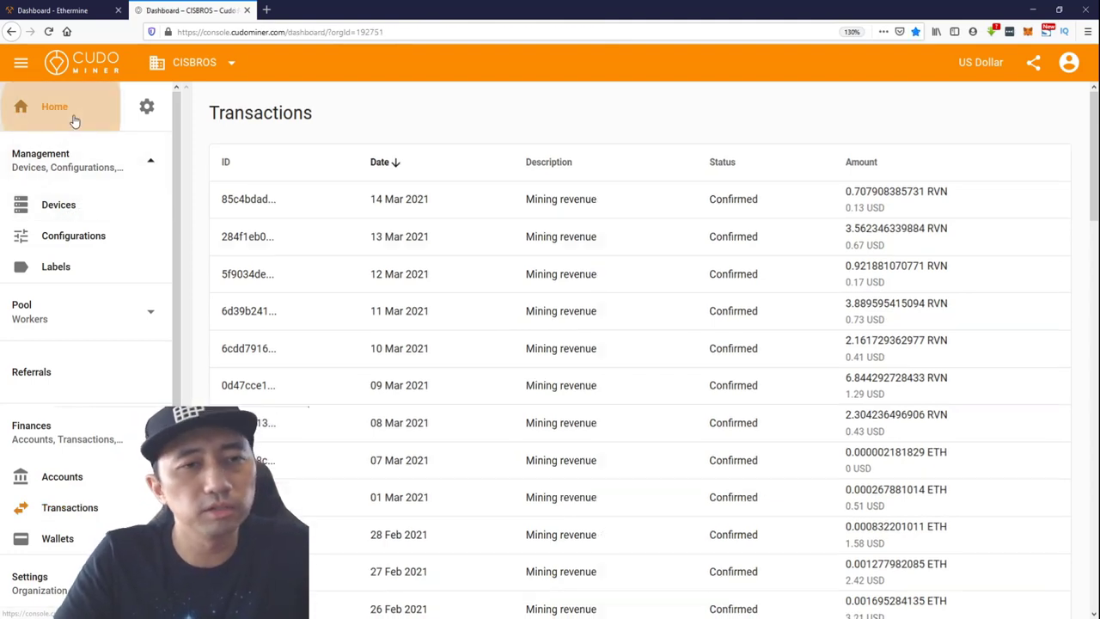
click(53, 107)
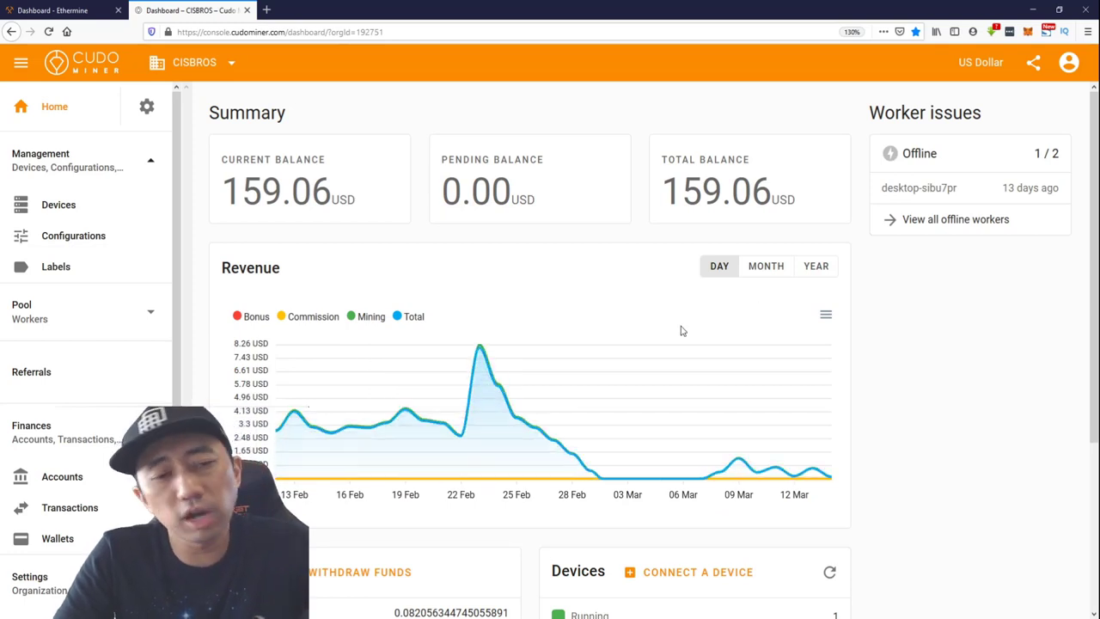
mouse_move(677, 325)
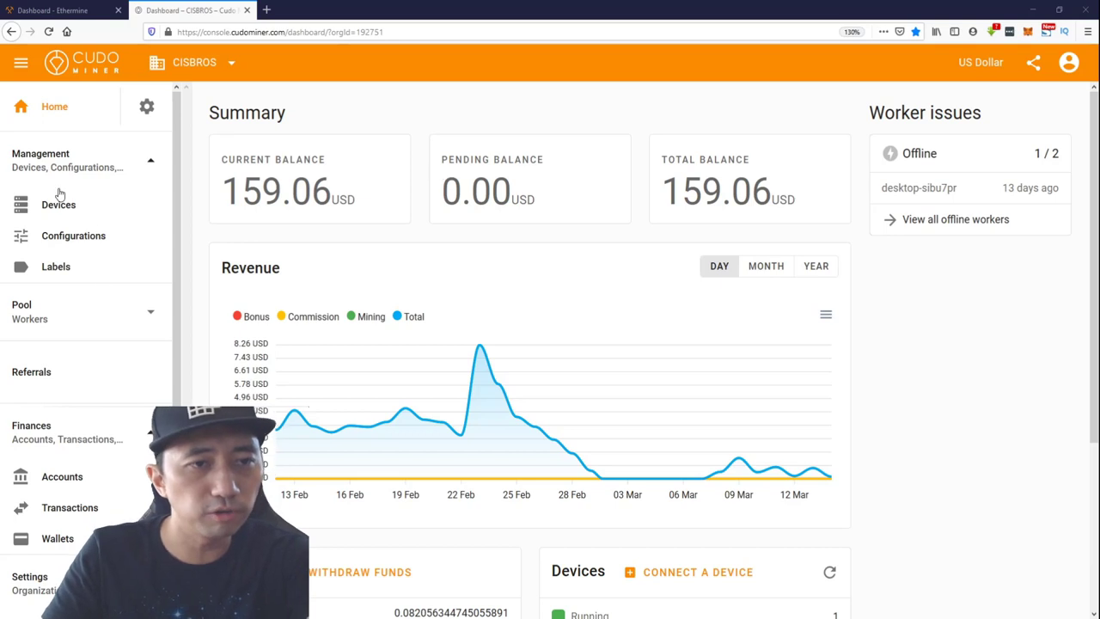
mouse_move(141, 267)
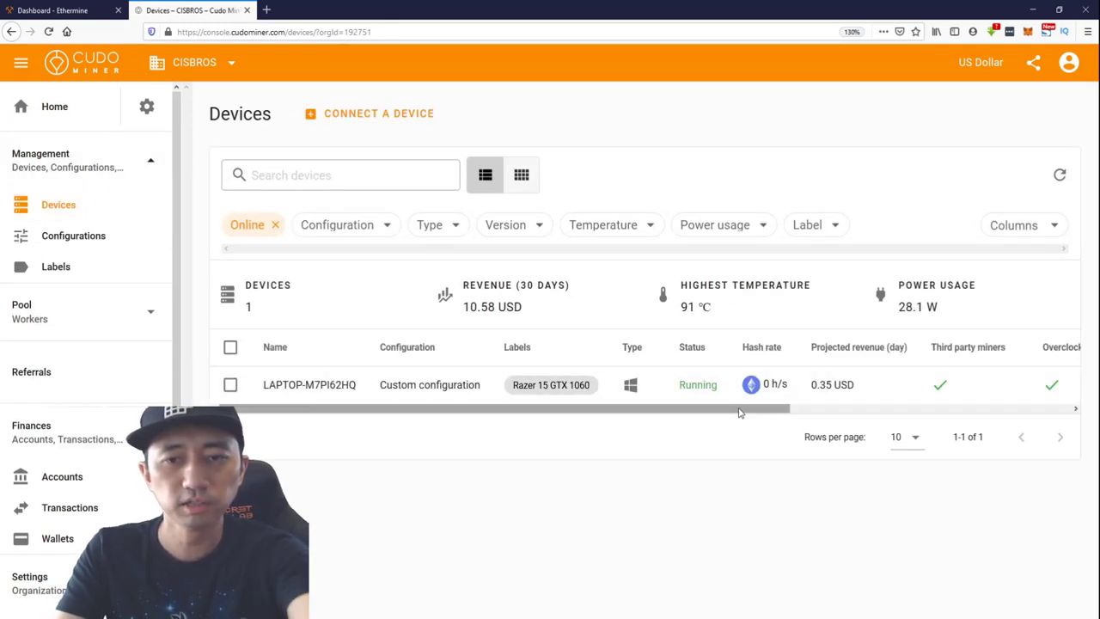
scroll(right, 3)
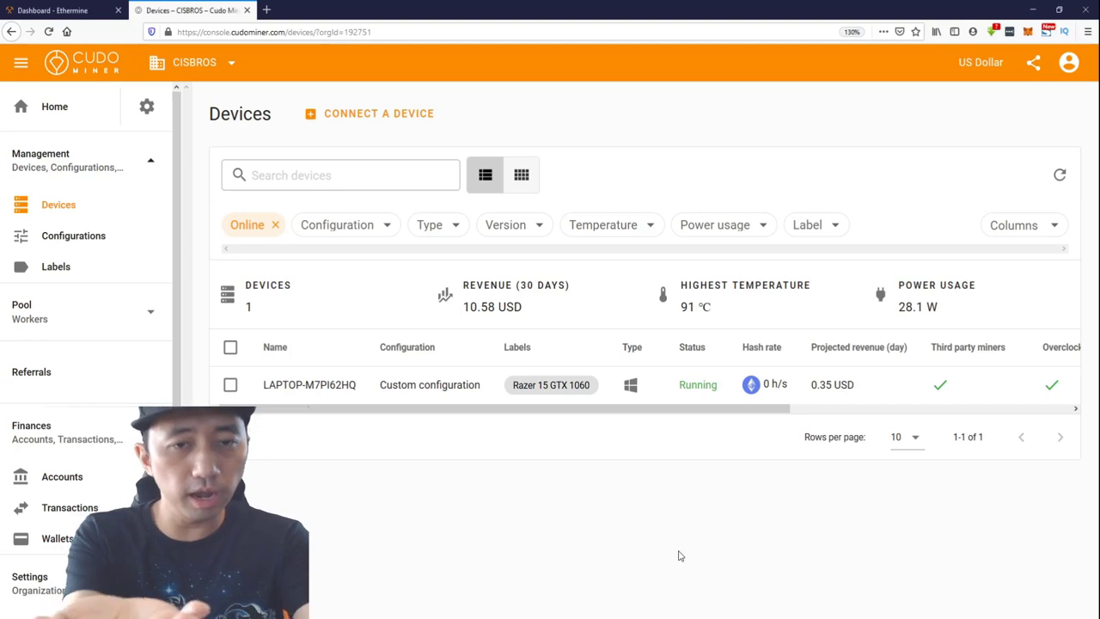
scroll(down, 3)
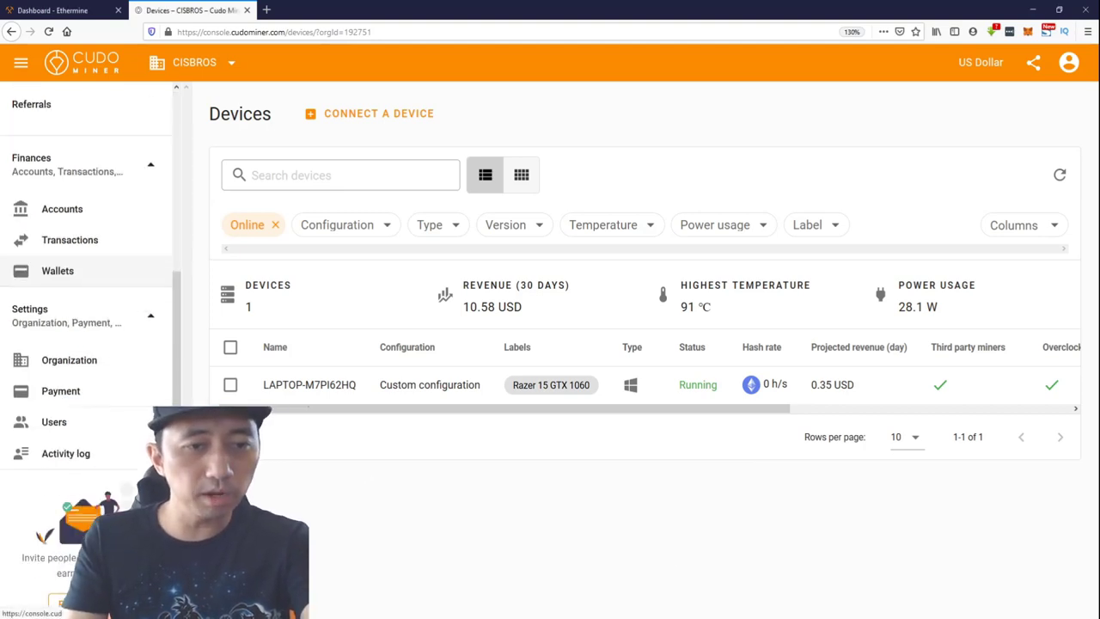